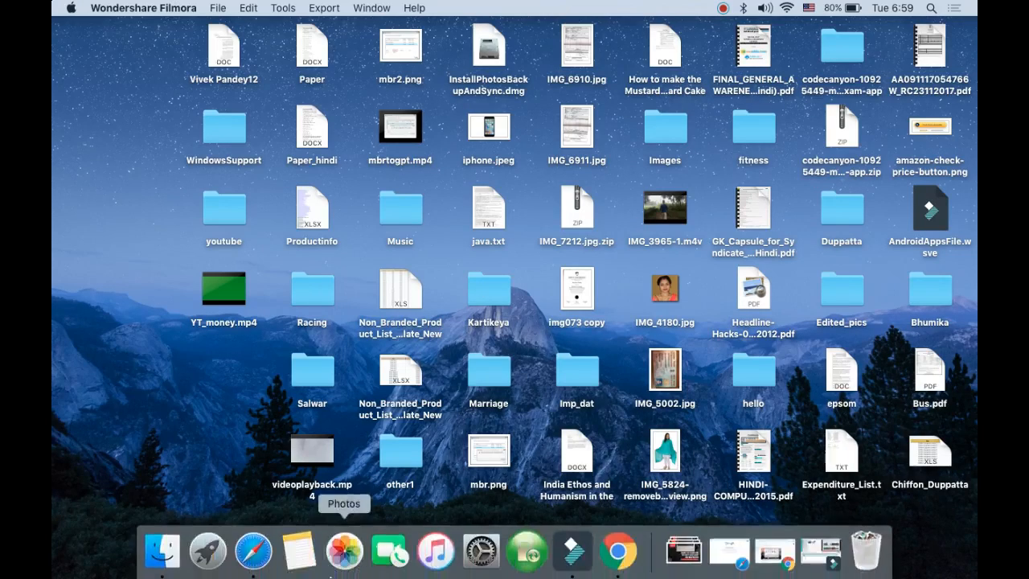
Launch Safari from the Dock, opening the Google homepage.
left_click(244, 552)
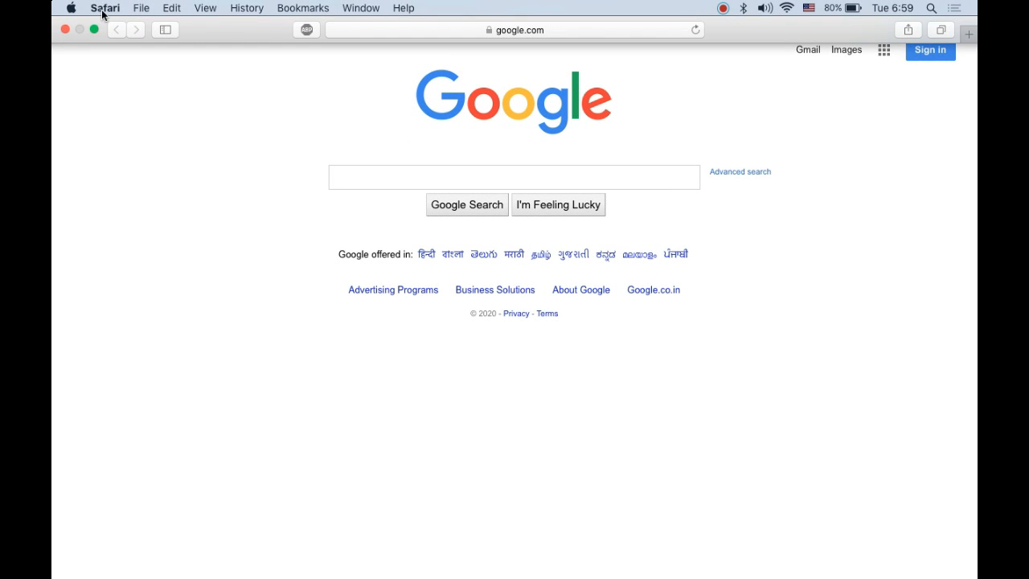
mouse_move(235, 16)
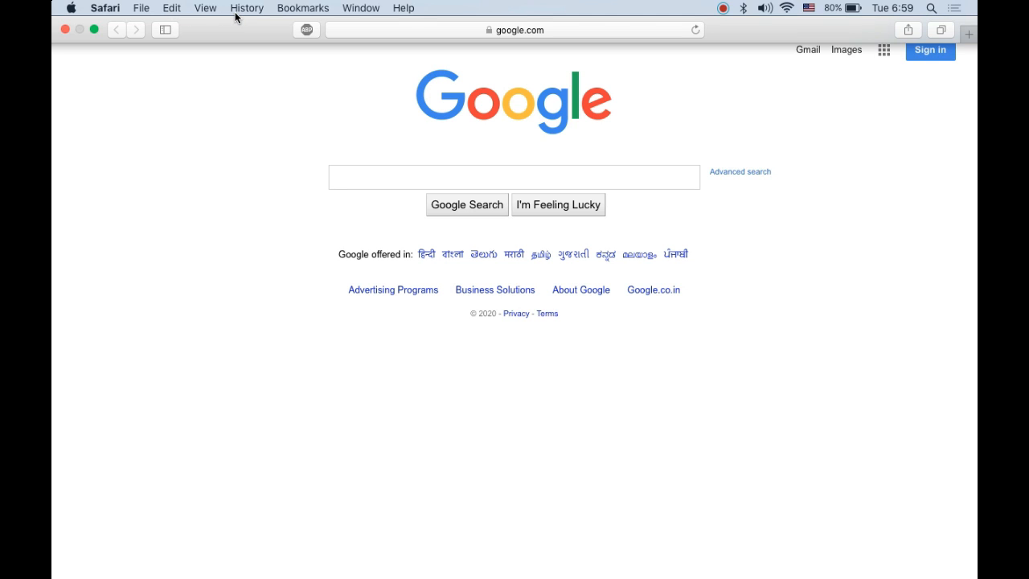
mouse_move(210, 11)
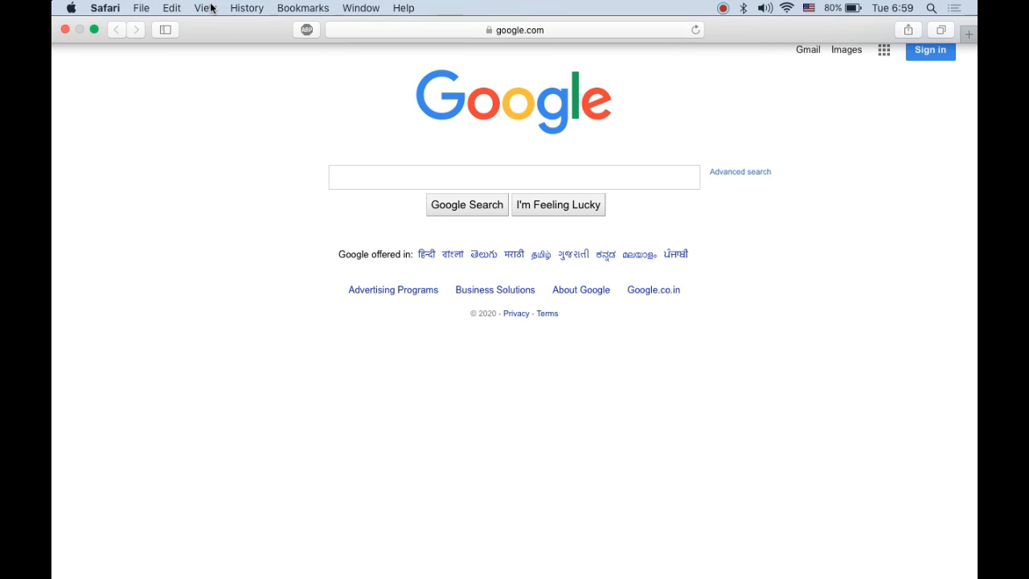
Open the Safari menu in the menu bar.
left_click(108, 8)
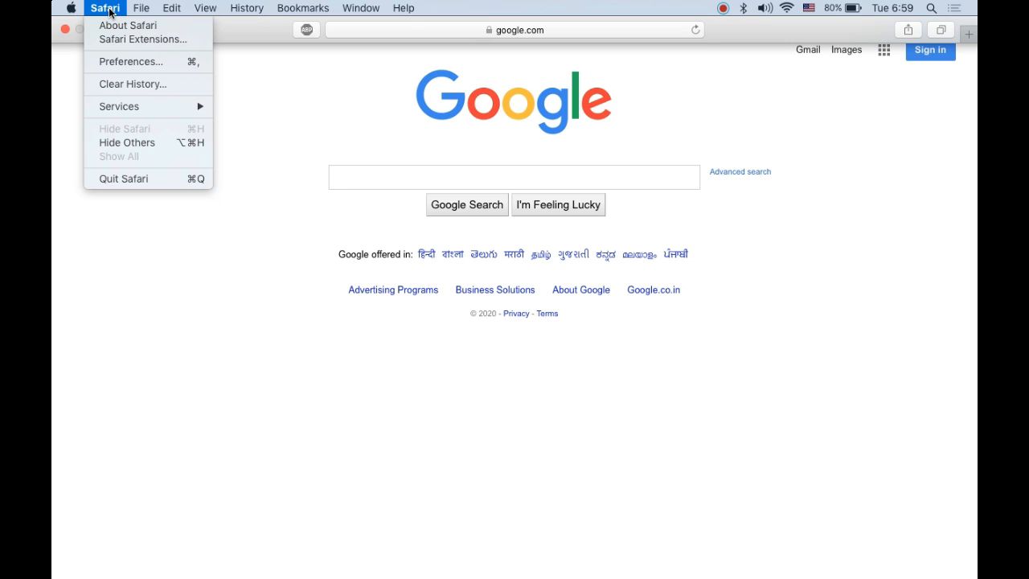
mouse_move(158, 92)
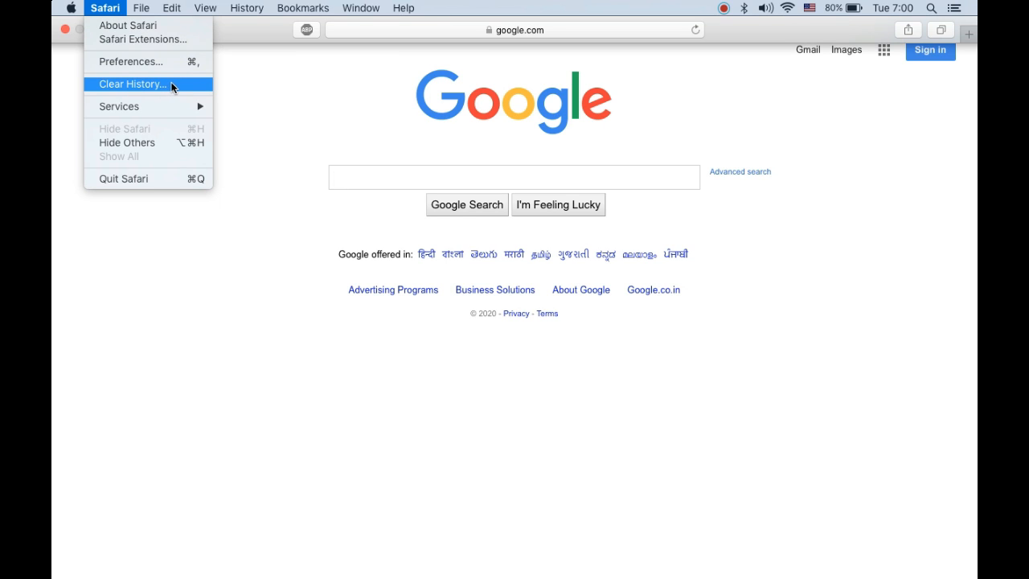
Choose Clear History… and show the Clear pop-up's time-range options.
left_click(135, 84)
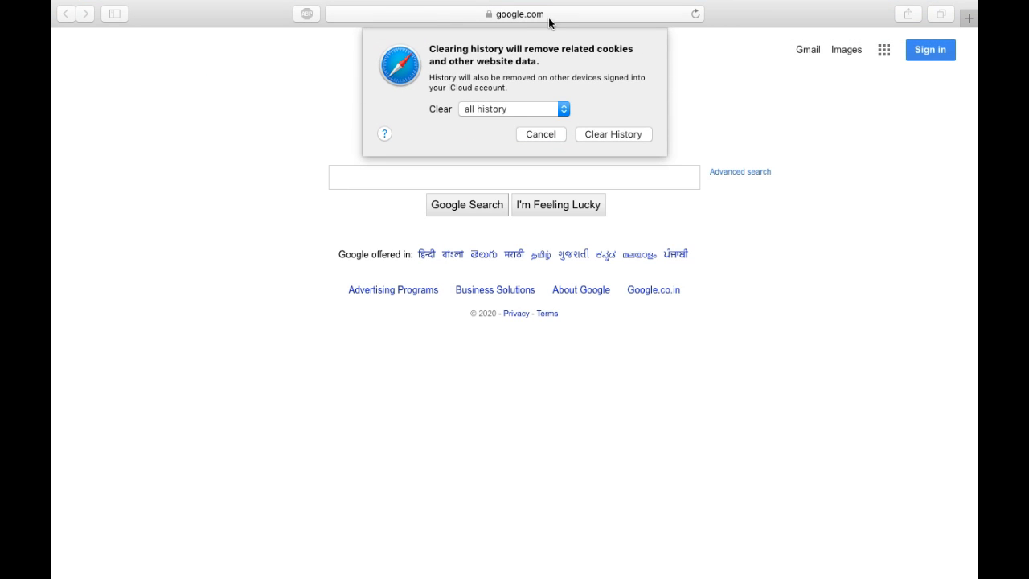
mouse_move(465, 73)
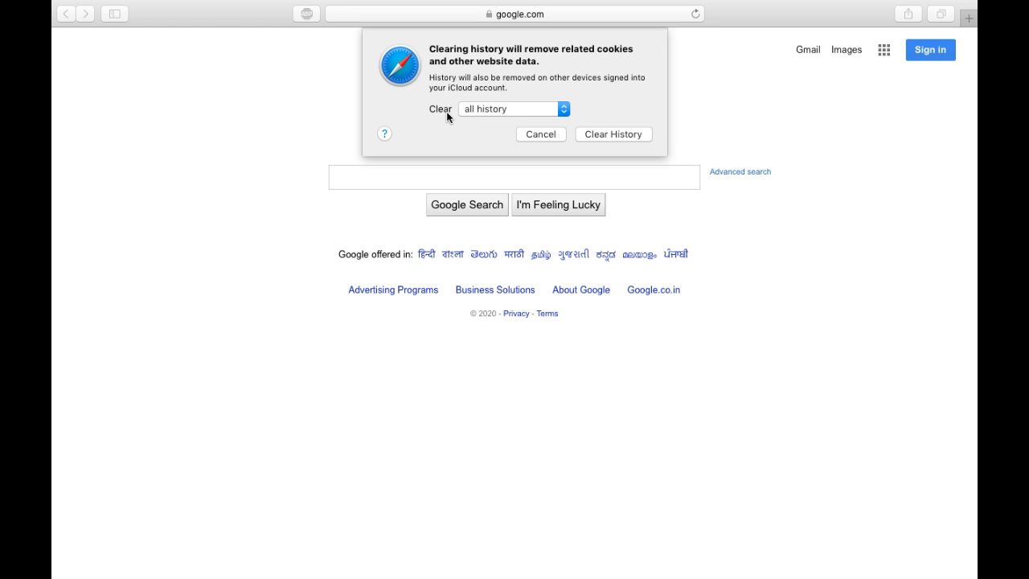
mouse_move(539, 113)
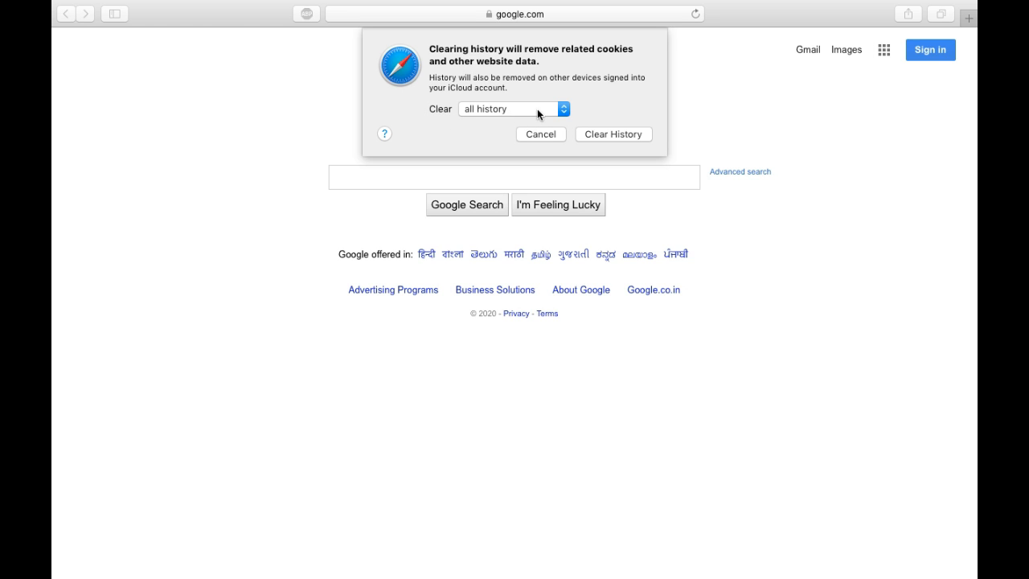
left_click(512, 108)
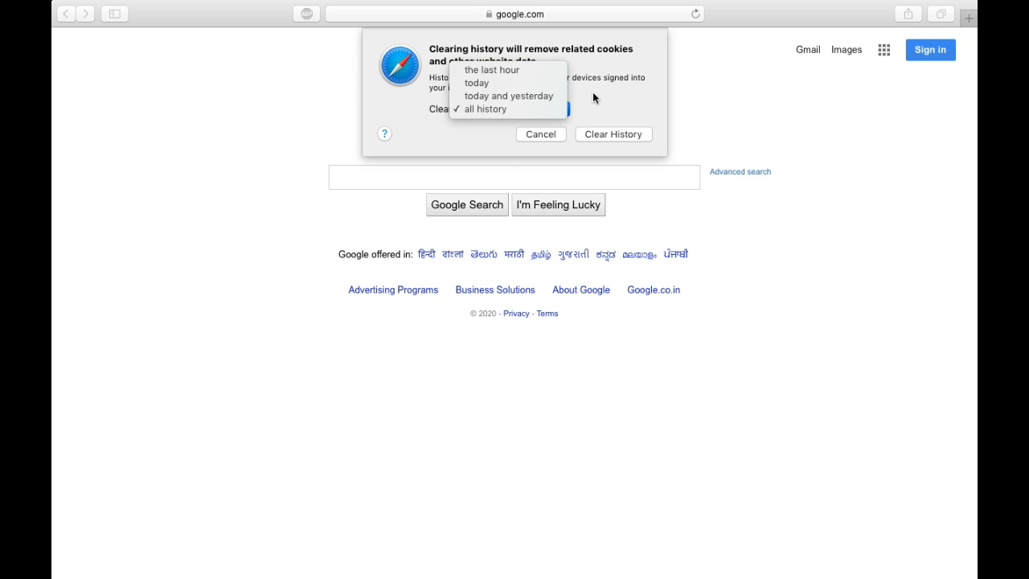
left_click(484, 109)
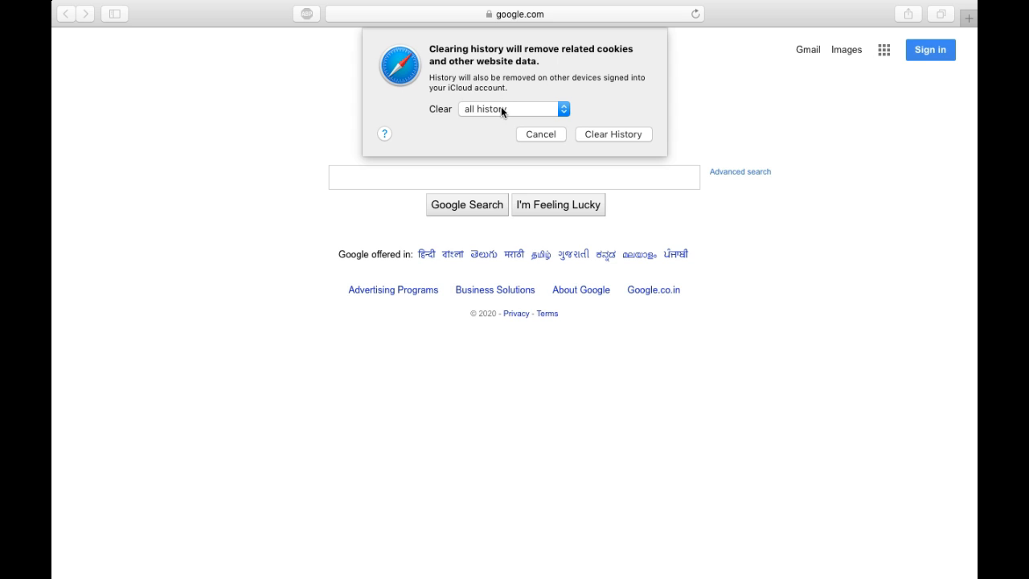
left_click(512, 108)
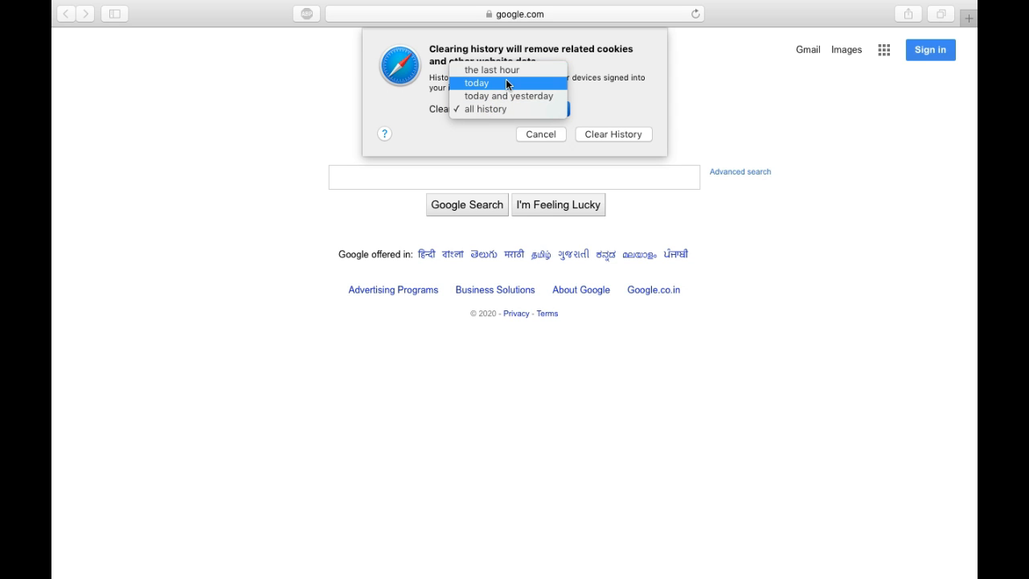
Set the Clear range to 'today'.
left_click(481, 83)
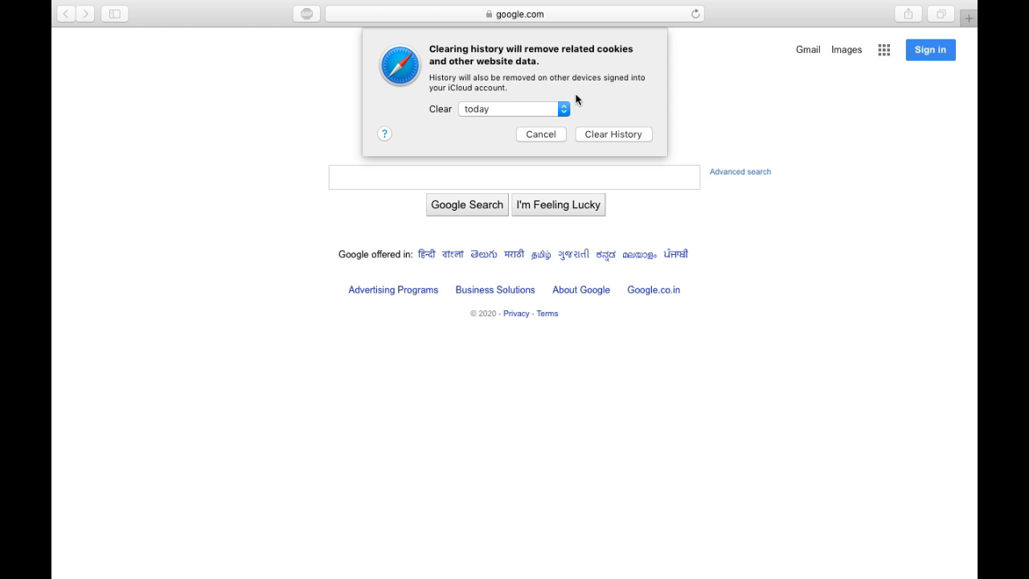
mouse_move(597, 97)
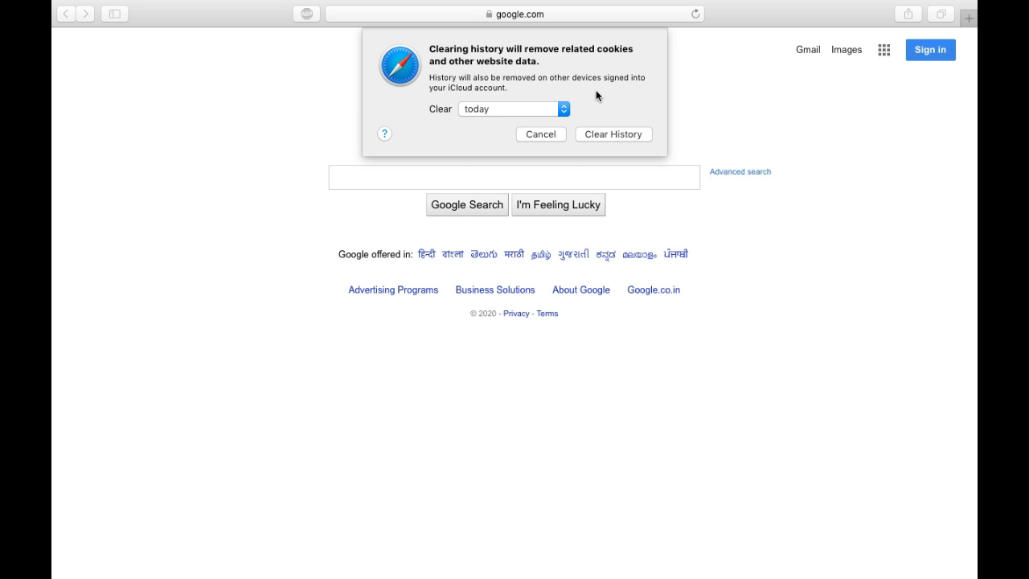
mouse_move(618, 135)
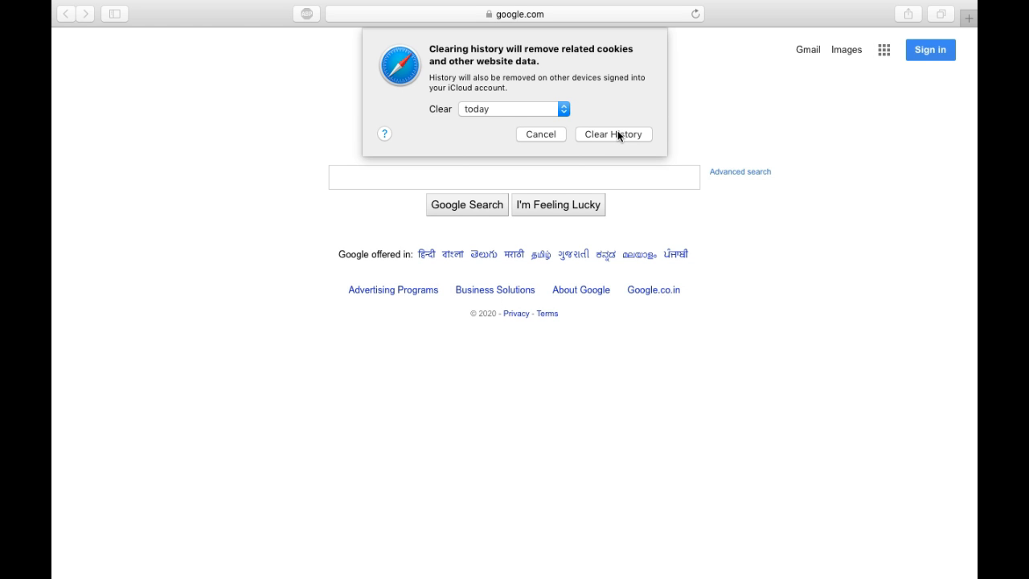
Confirm Clear History, then focus the Google search field.
left_click(613, 135)
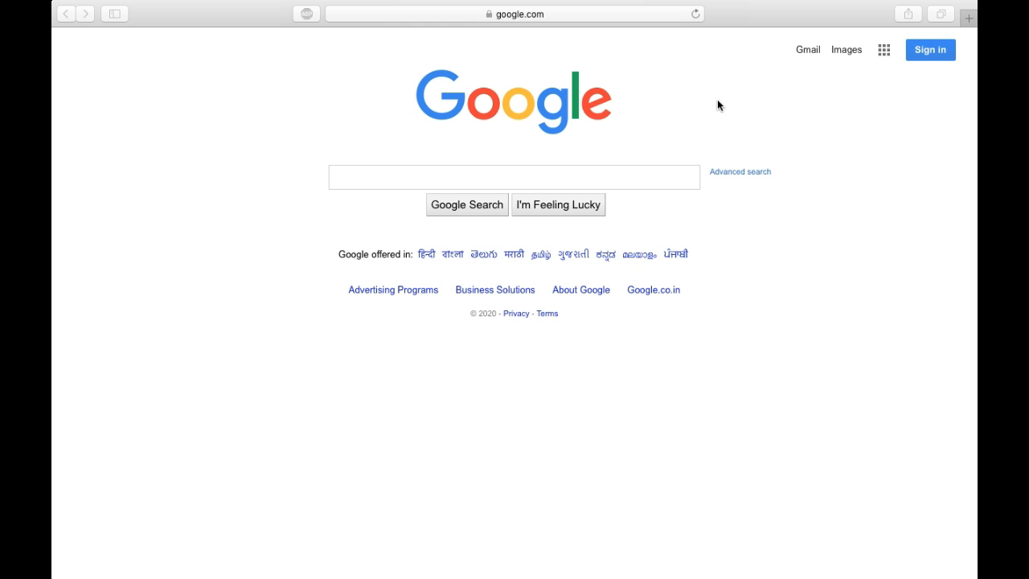
mouse_move(701, 11)
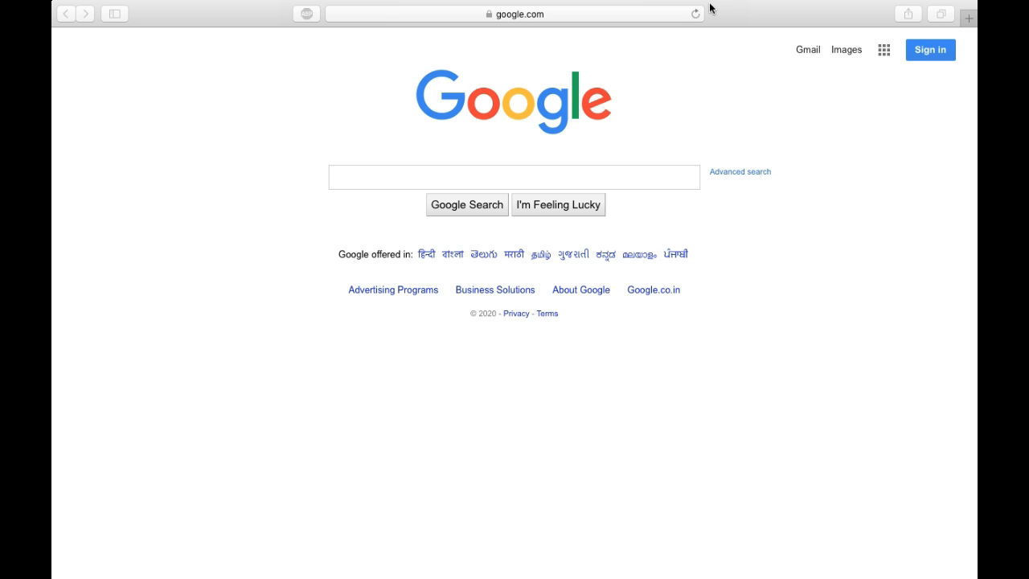
mouse_move(283, 152)
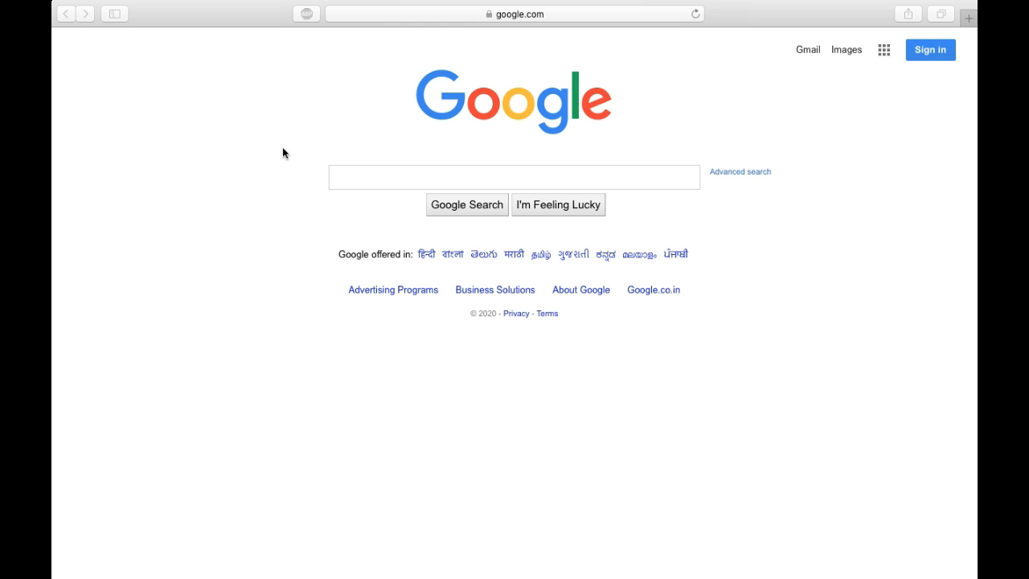
left_click(513, 177)
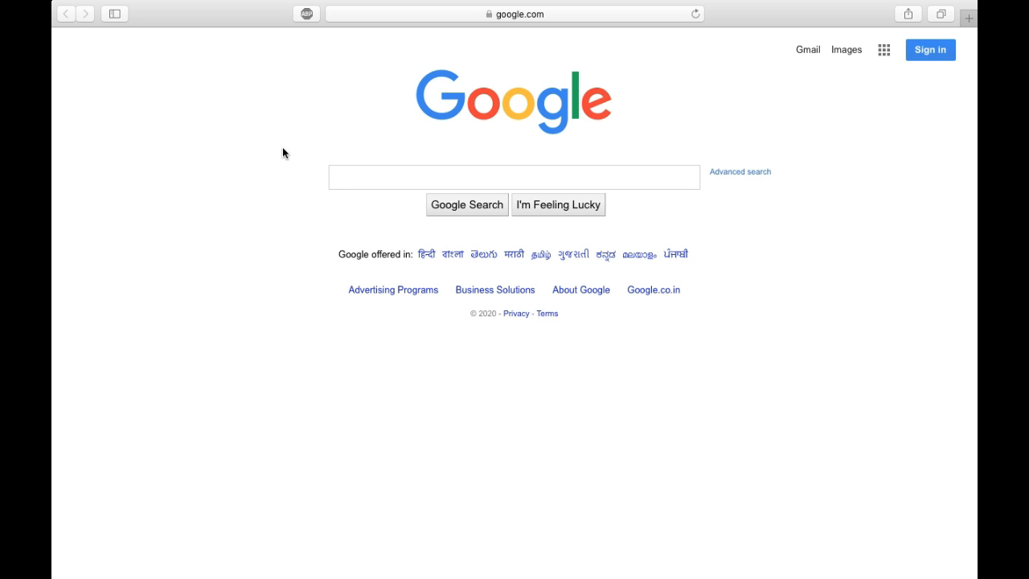
left_click(514, 177)
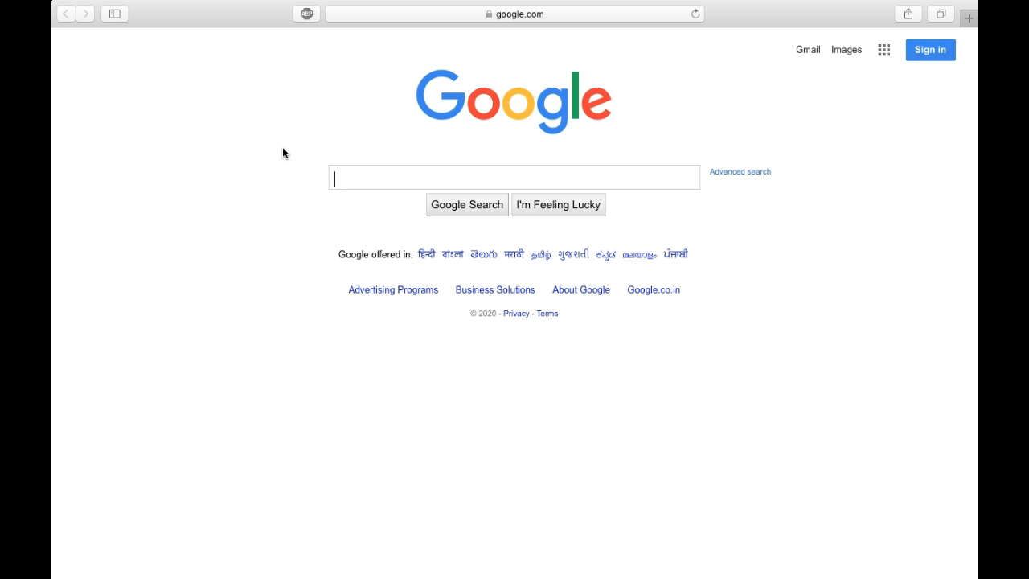